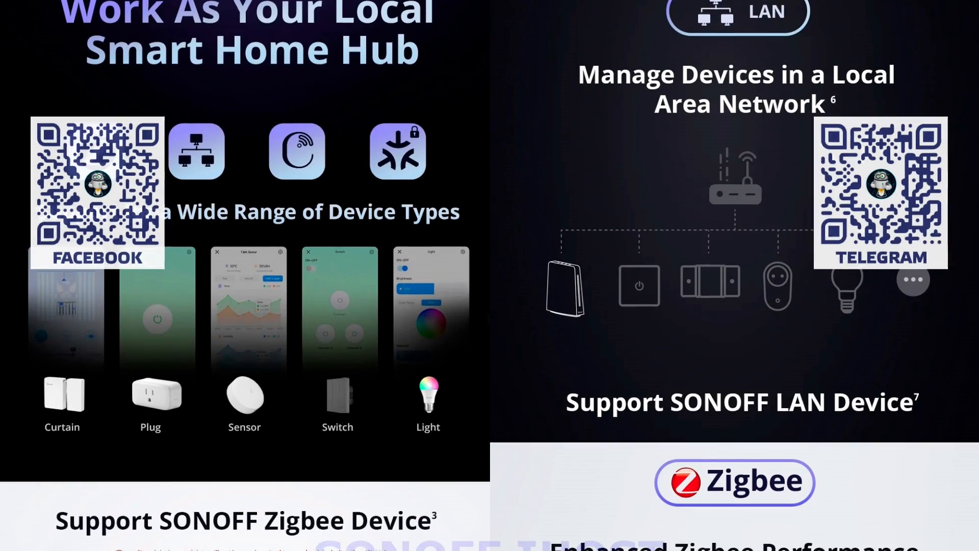
- Format the TF card from the Docker Add-on List and confirm erasing all its data
{"action": "scroll", "scroll_direction": "down", "scroll_amount": 3}
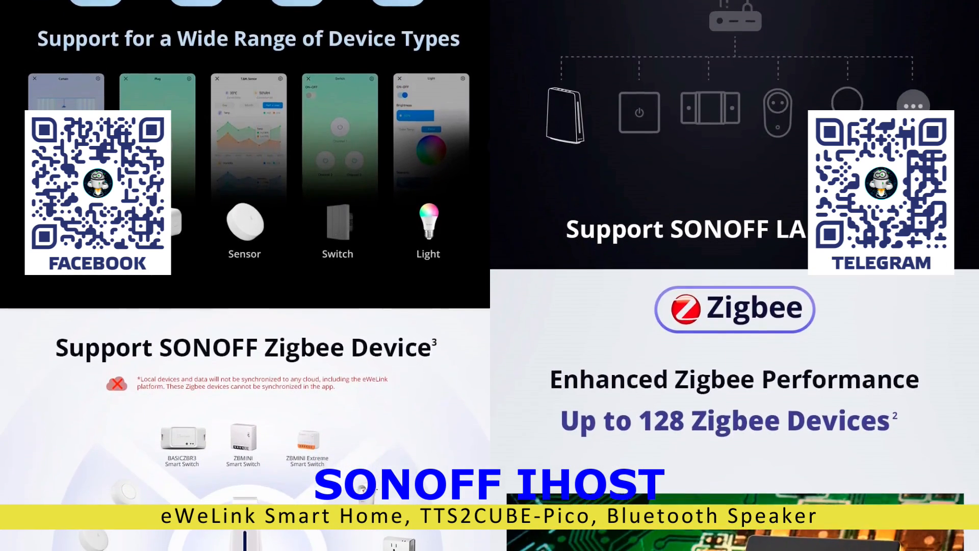
{"action": "scroll", "scroll_direction": "down", "scroll_amount": 3}
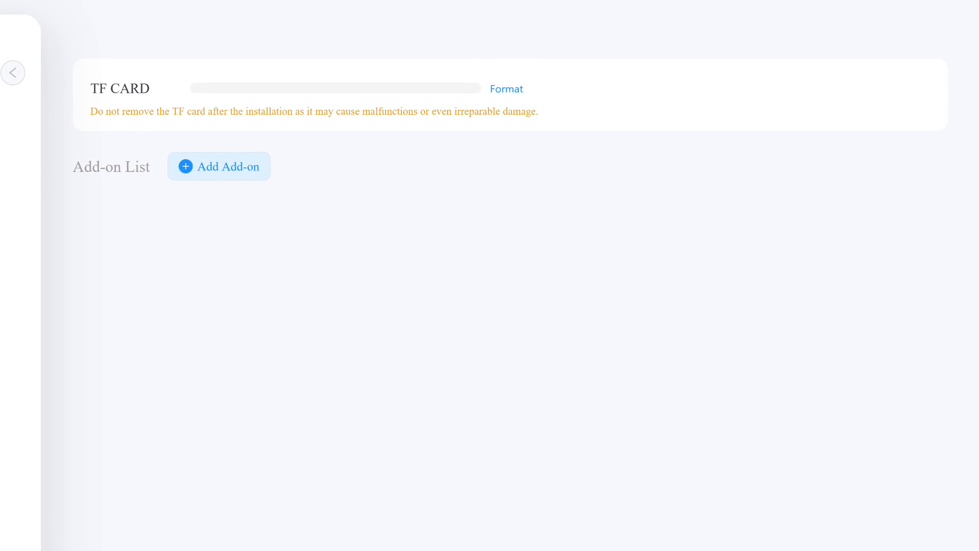
{"action": "left_click", "coordinate": [507, 88]}
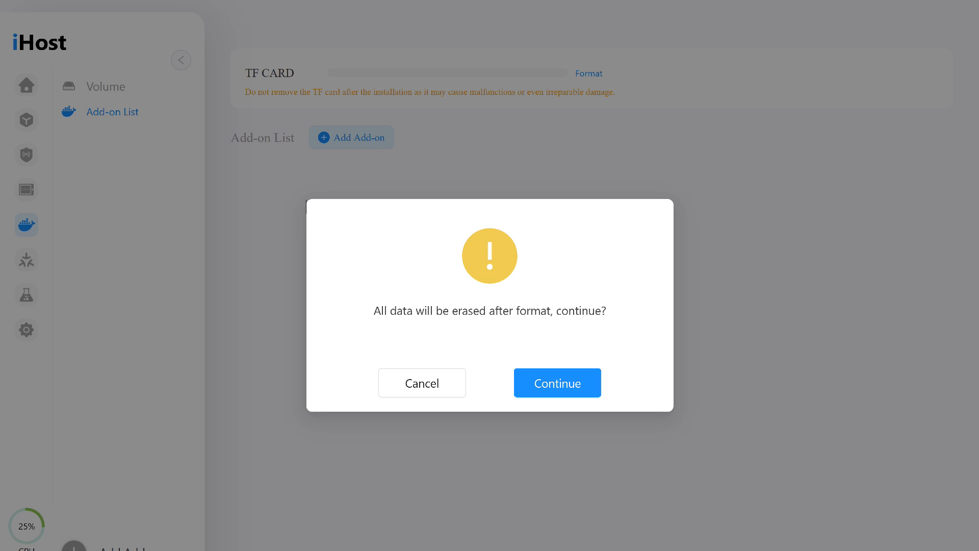
{"action": "left_click", "coordinate": [556, 383]}
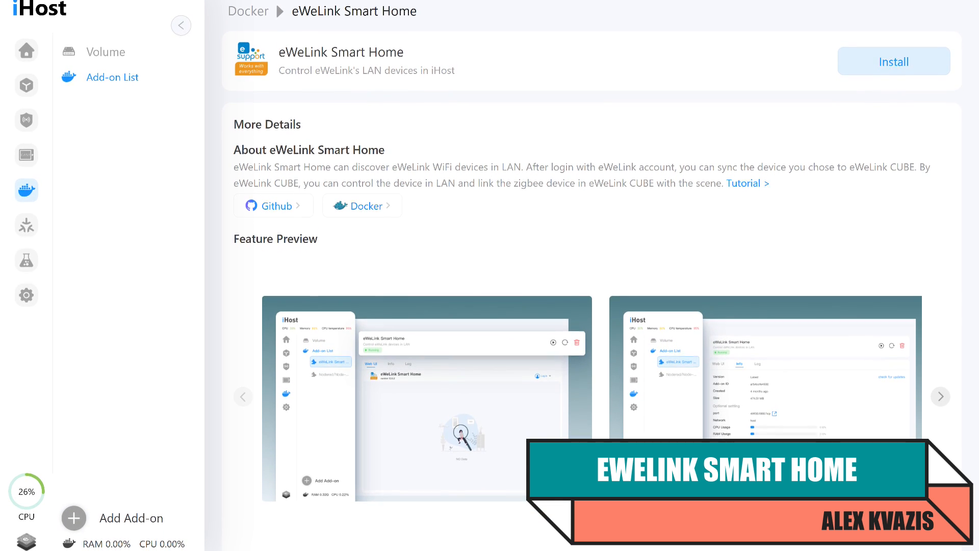
- Install eWeLink Smart Home and run it with the optional settings on host network, port 8321
{"action": "scroll", "scroll_direction": "down", "scroll_amount": 3}
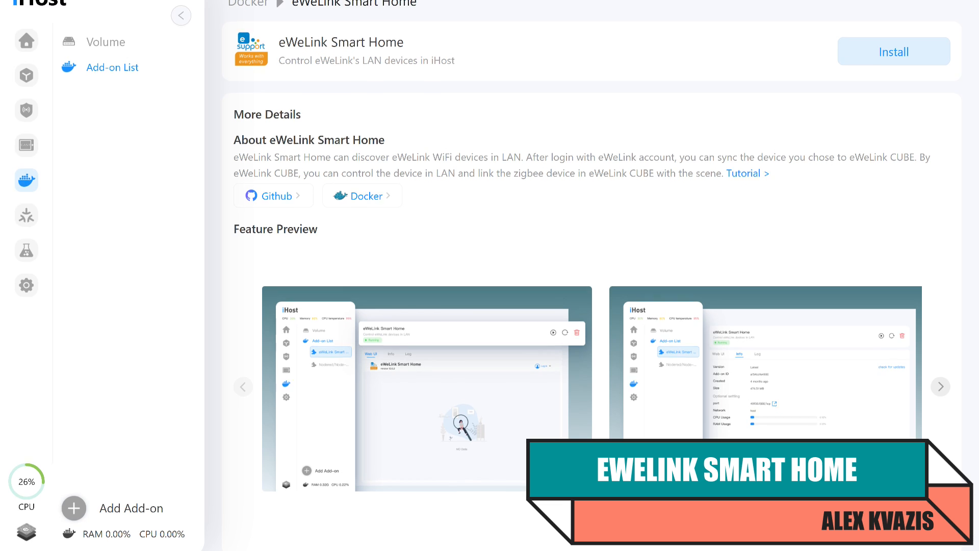
{"action": "scroll", "scroll_direction": "down", "scroll_amount": 3}
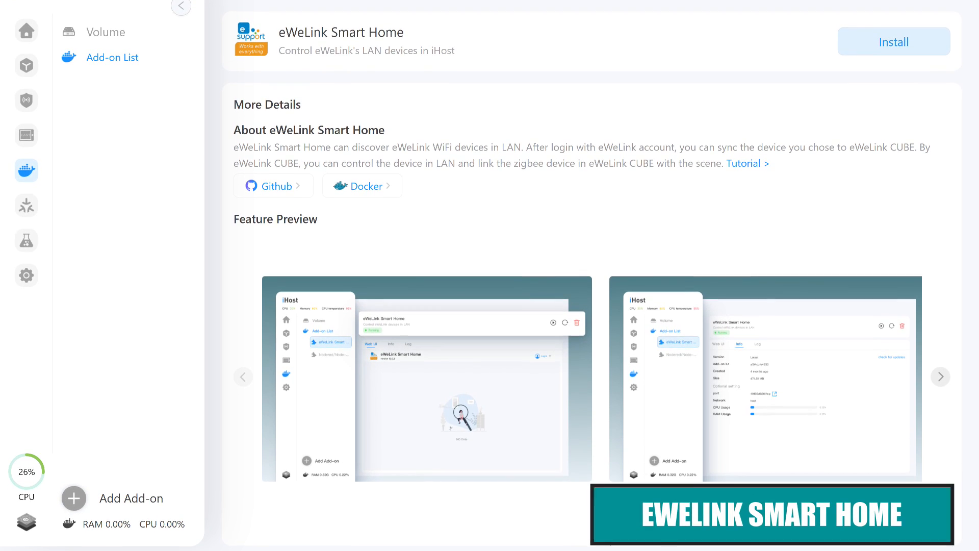
{"action": "left_click", "coordinate": [893, 41]}
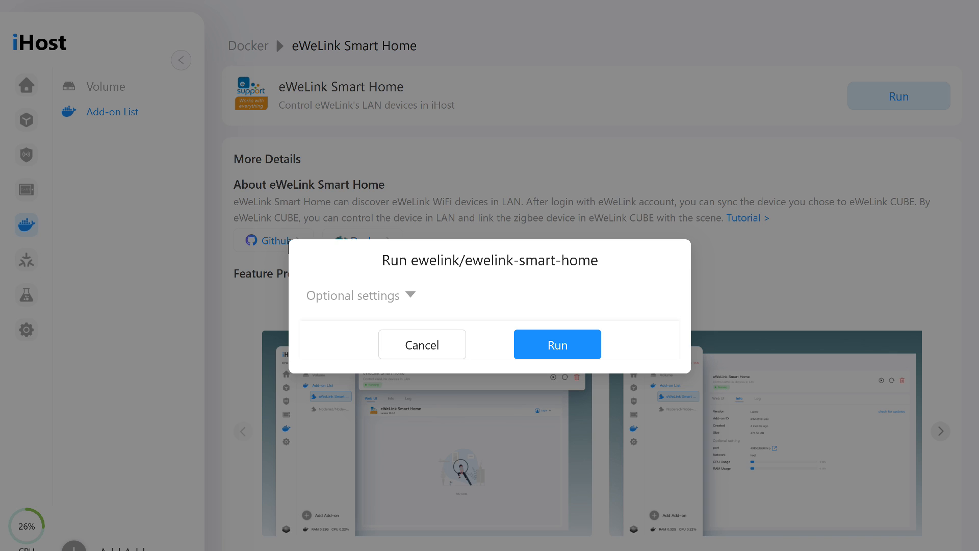
{"action": "left_click", "coordinate": [353, 294]}
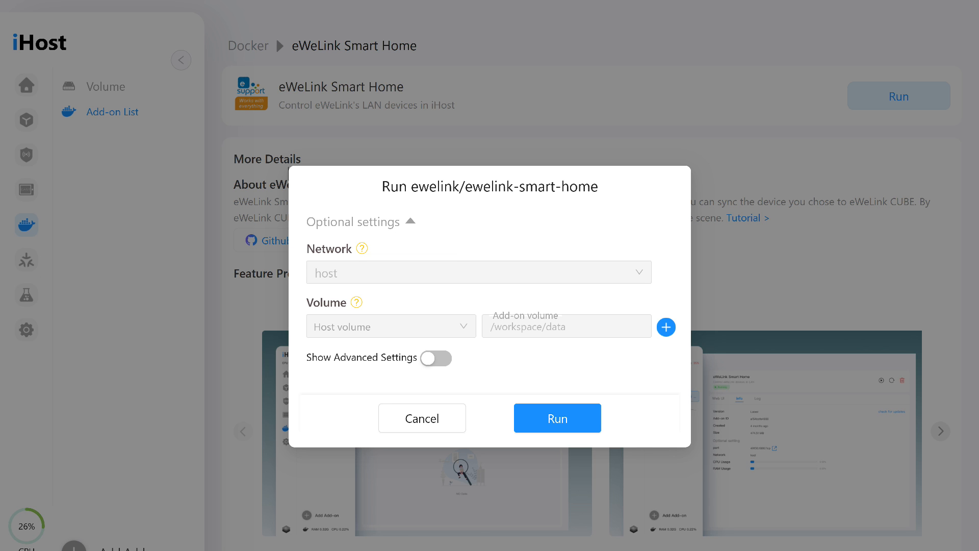
{"action": "left_click", "coordinate": [556, 418]}
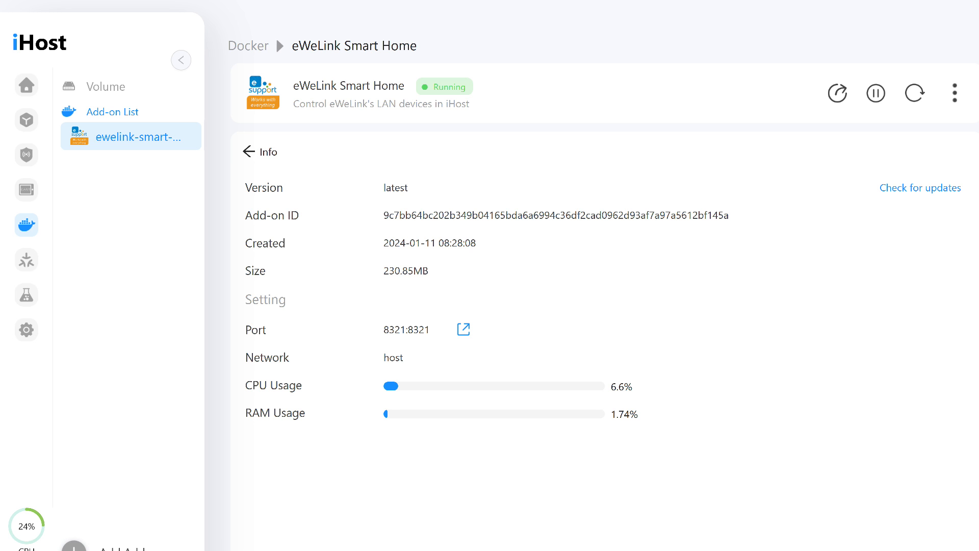
- Check eWeLink Smart Home for updates and dismiss the 'version is up to date' notice
{"action": "left_click", "coordinate": [919, 188]}
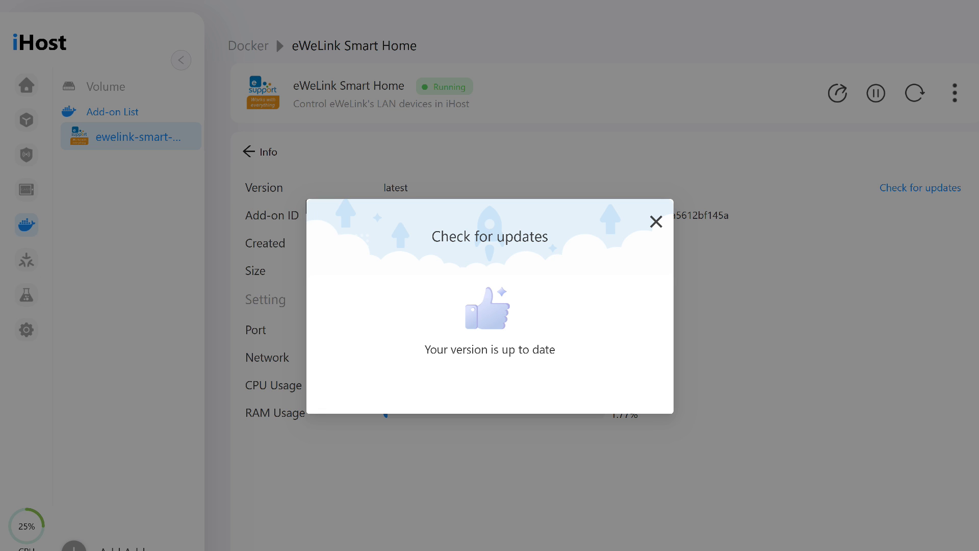
{"action": "left_click", "coordinate": [656, 221]}
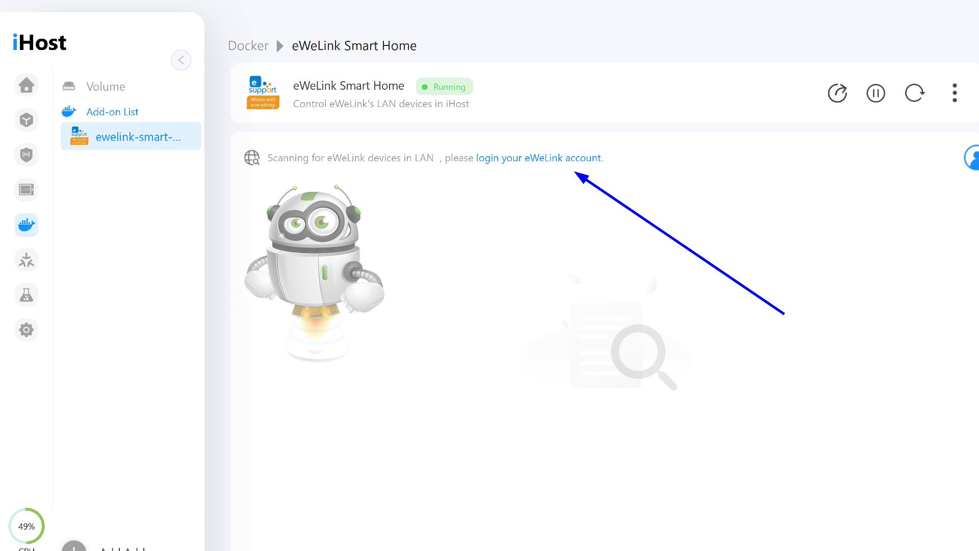
- Sign in to eWeLink, allow the iHost access token, and view Sonoff USB on the home device list
{"action": "left_click", "coordinate": [538, 157]}
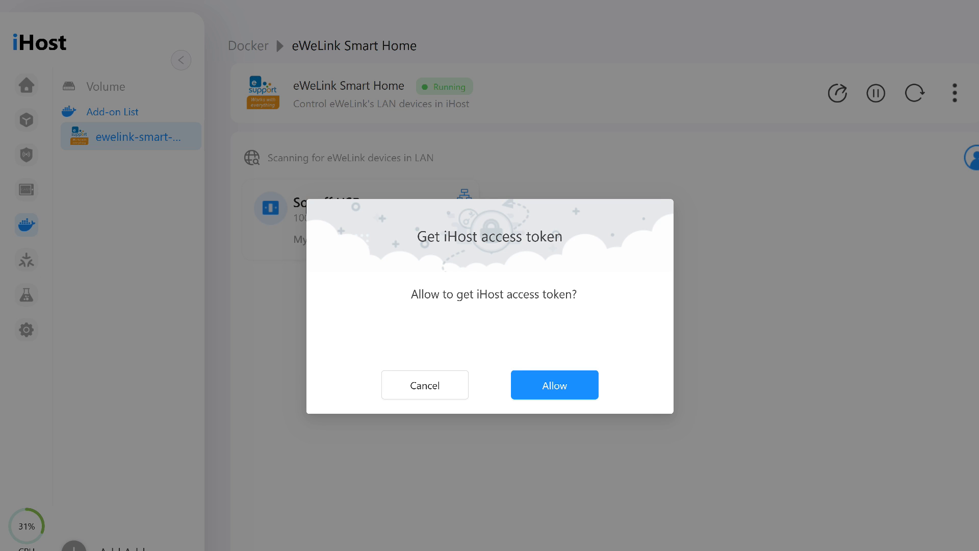
{"action": "left_click", "coordinate": [554, 384]}
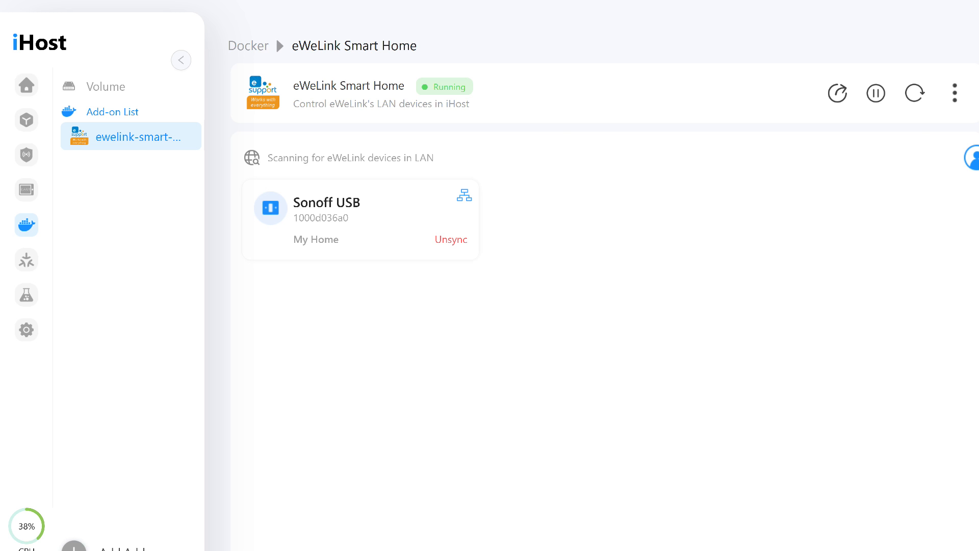
{"action": "left_click", "coordinate": [27, 85]}
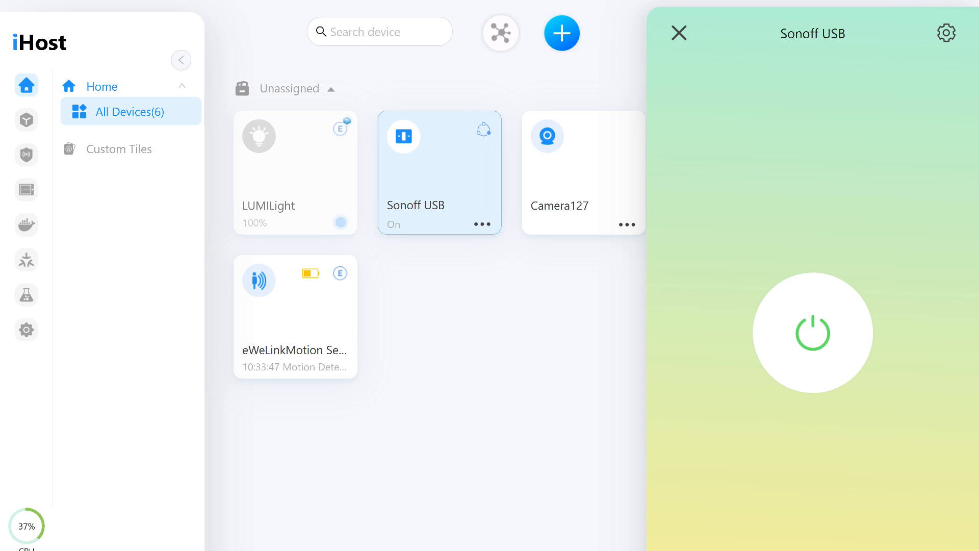
- Toggle the Sonoff USB device's power button twice from All Devices
{"action": "left_click", "coordinate": [811, 332]}
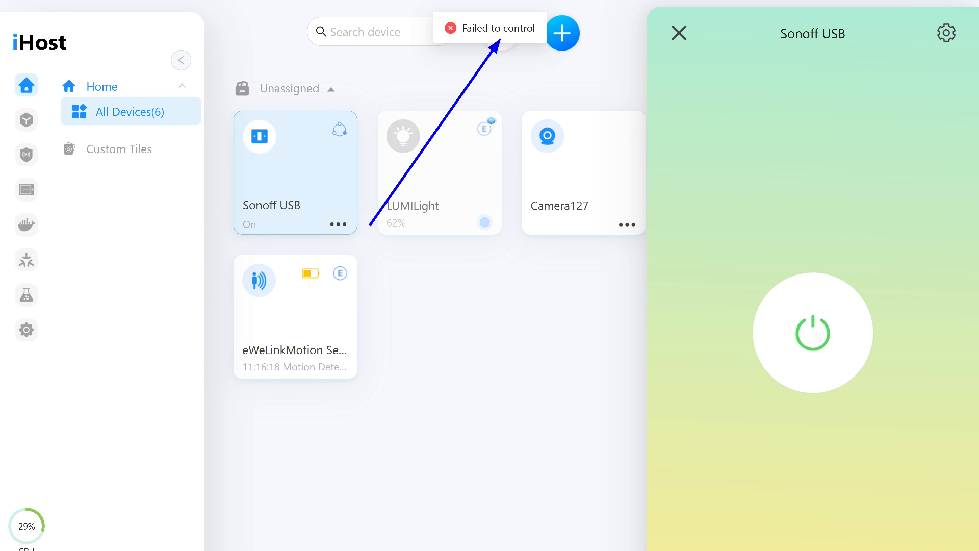
{"action": "left_click", "coordinate": [811, 331]}
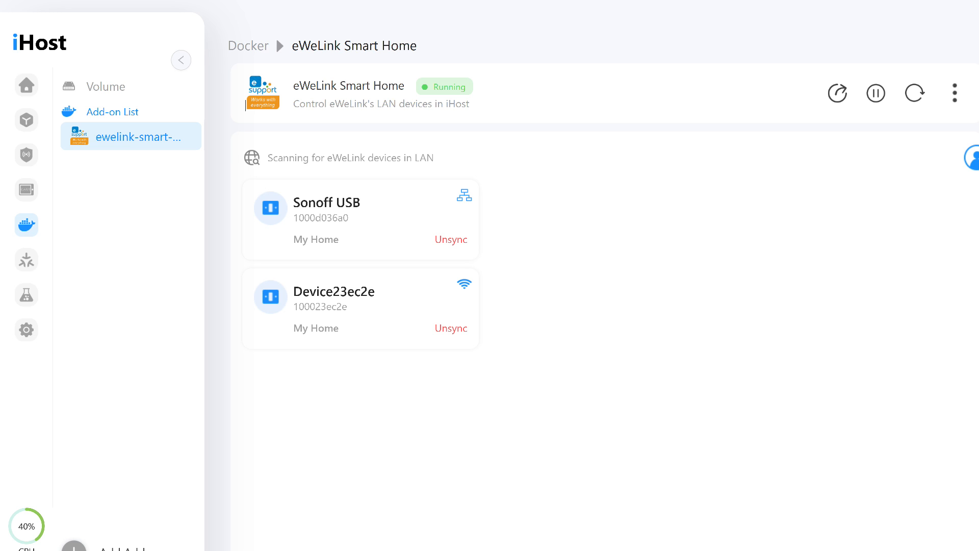
- Open Device23ec2e from the home list, toggle its plug, and close its consumption history chart
{"action": "left_click", "coordinate": [27, 85]}
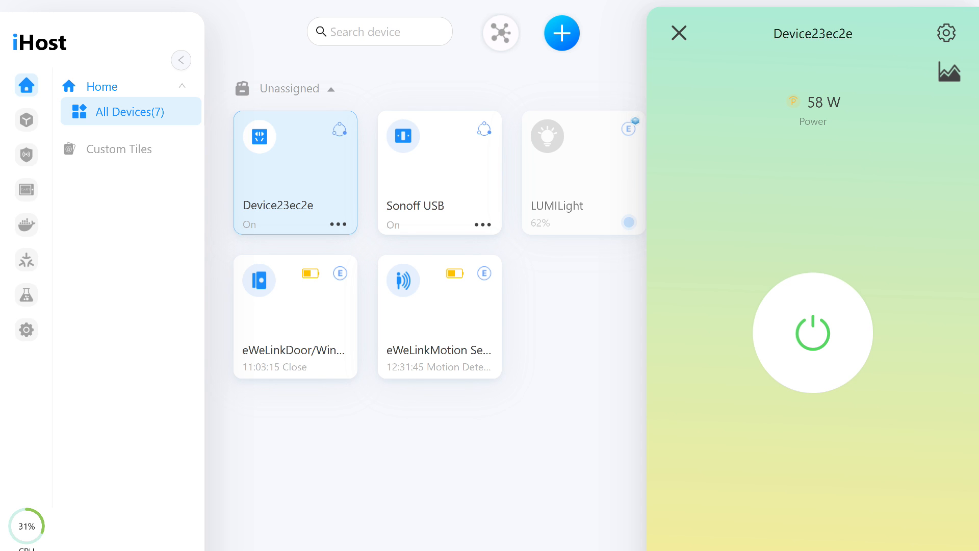
{"action": "left_click", "coordinate": [945, 70]}
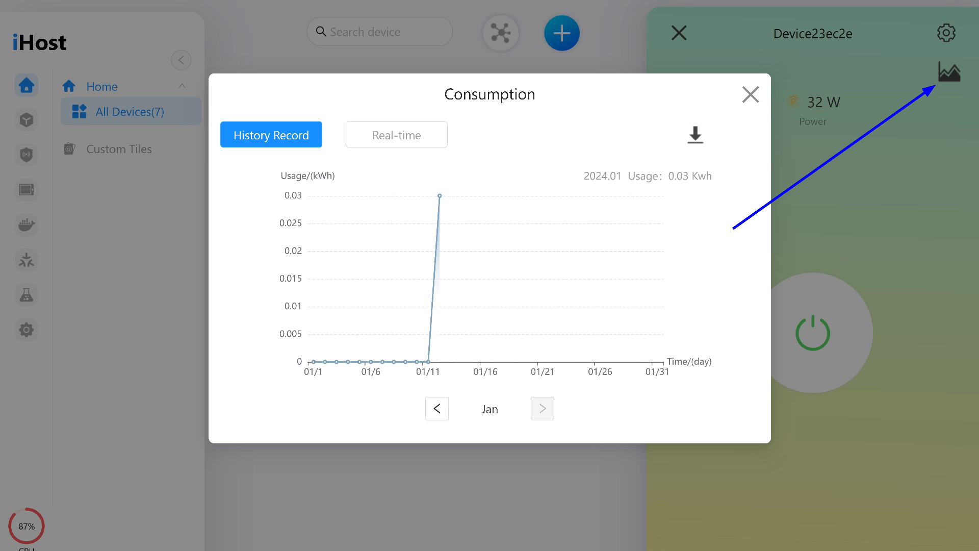
{"action": "left_click", "coordinate": [750, 93]}
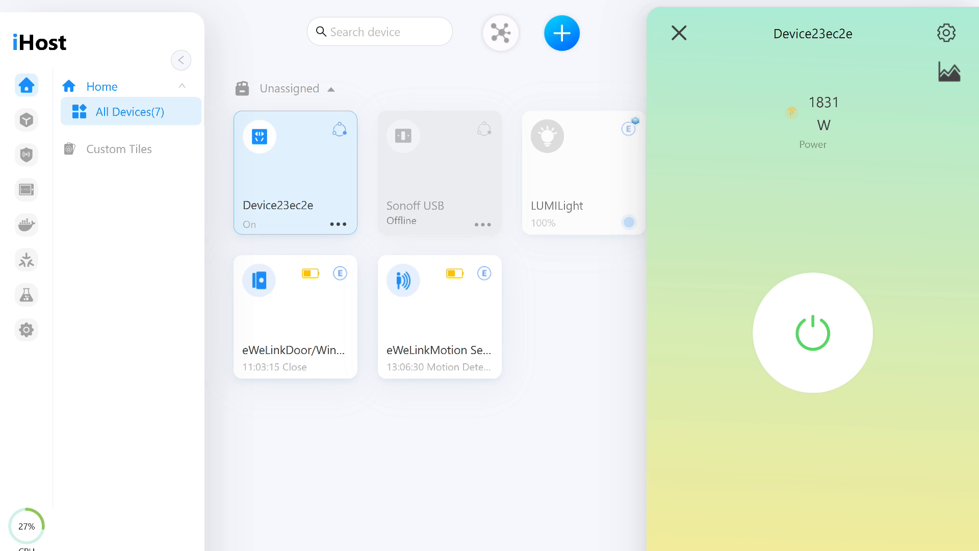
- Close the Device23ec2e detail panel to reach the Pilot Features page
{"action": "left_click", "coordinate": [948, 71]}
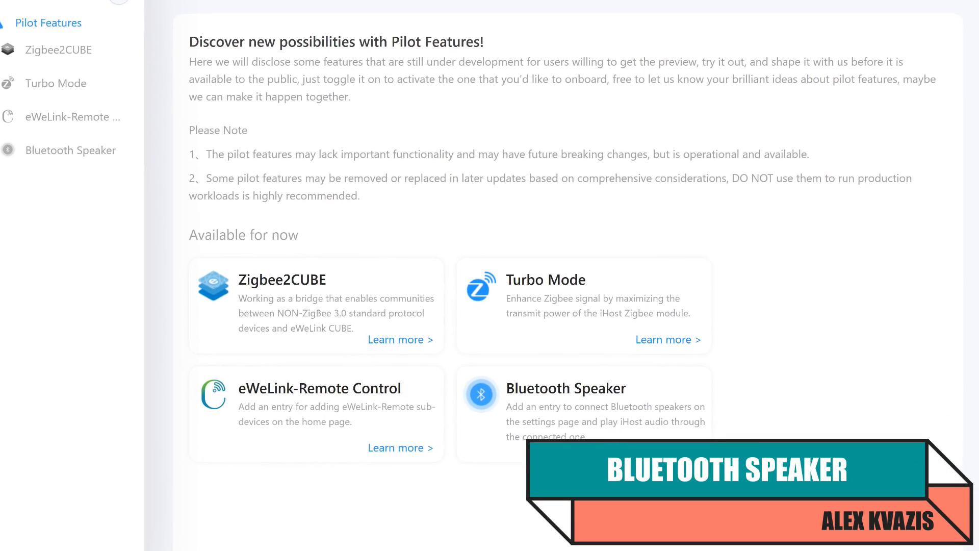
- Enable the Bluetooth Speaker pilot feature and go to the gateway Settings with its new Bluetooth entry
{"action": "scroll", "scroll_direction": "down", "scroll_amount": 3}
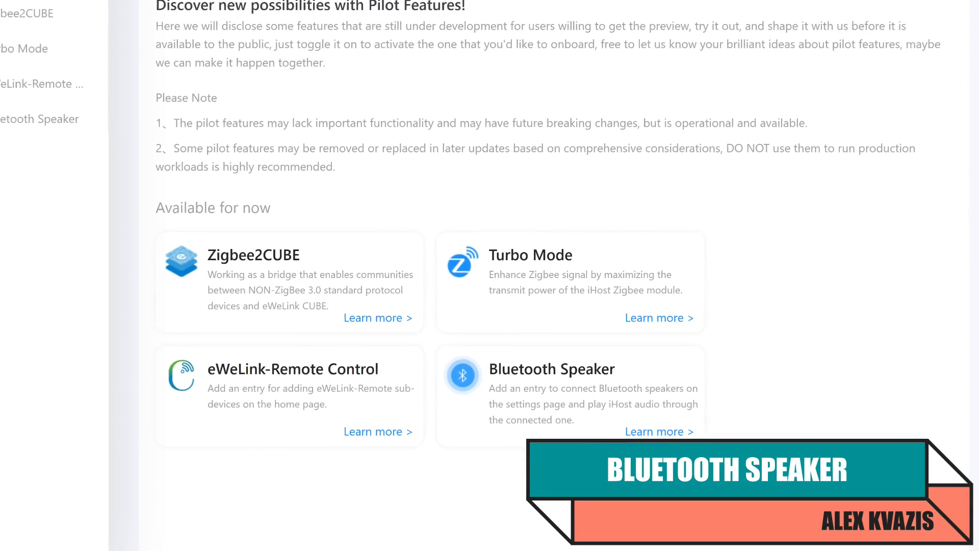
{"action": "scroll", "scroll_direction": "down", "scroll_amount": 3}
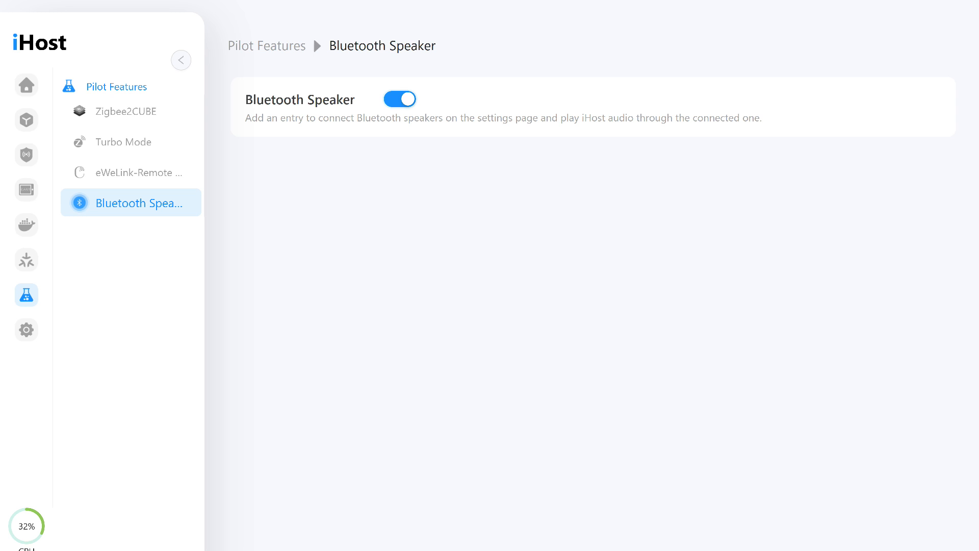
{"action": "left_click", "coordinate": [27, 329]}
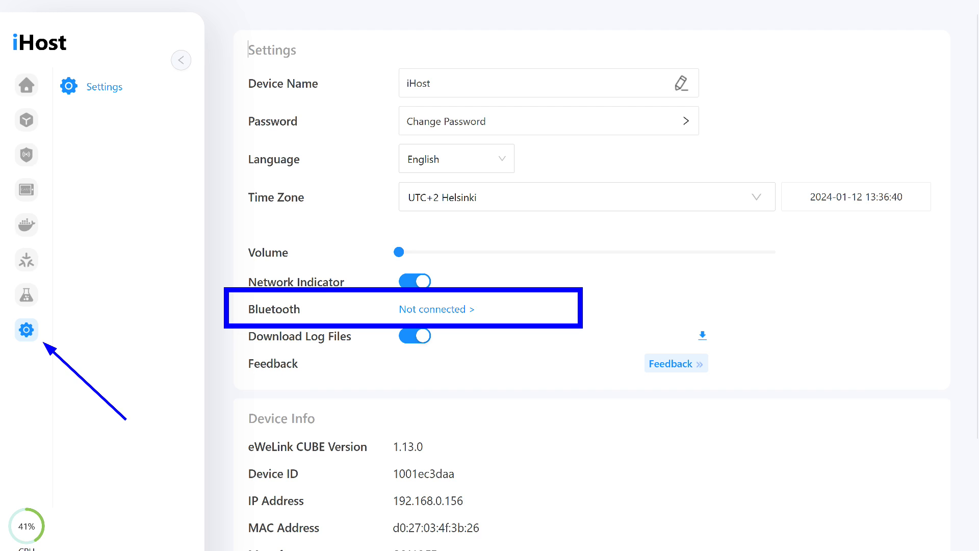
- Pair the BTS 5612 Bluetooth speaker and set its volume to about 37%
{"action": "left_click", "coordinate": [437, 308]}
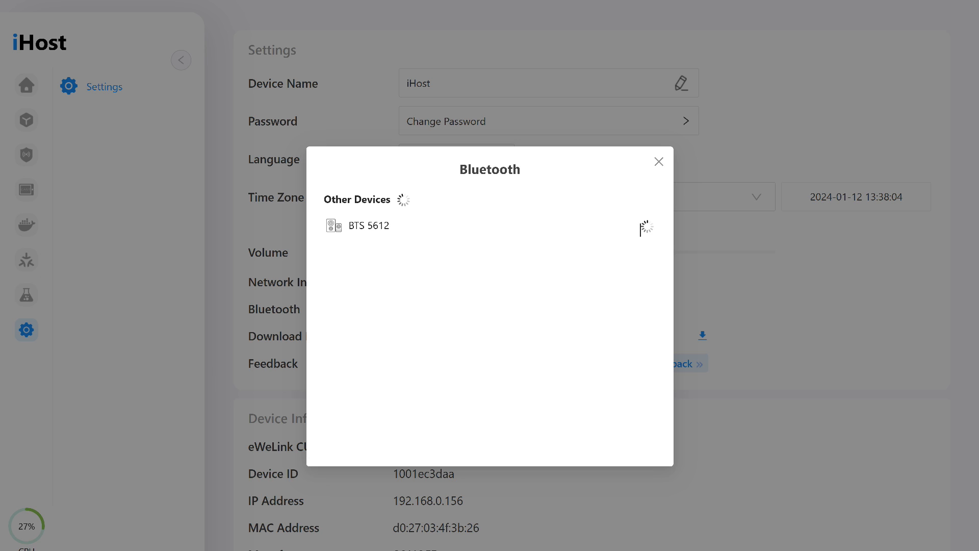
{"action": "left_click", "coordinate": [368, 224]}
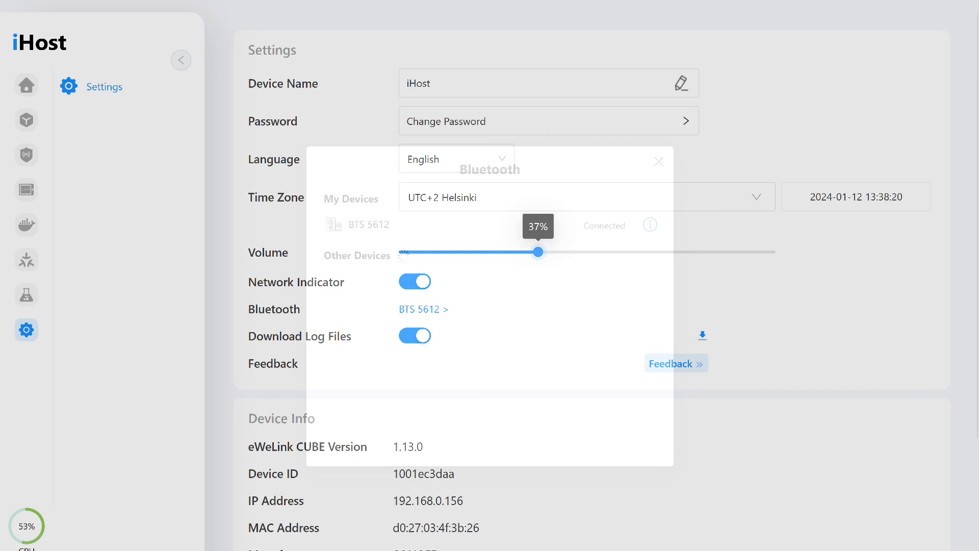
{"action": "left_click", "coordinate": [657, 161]}
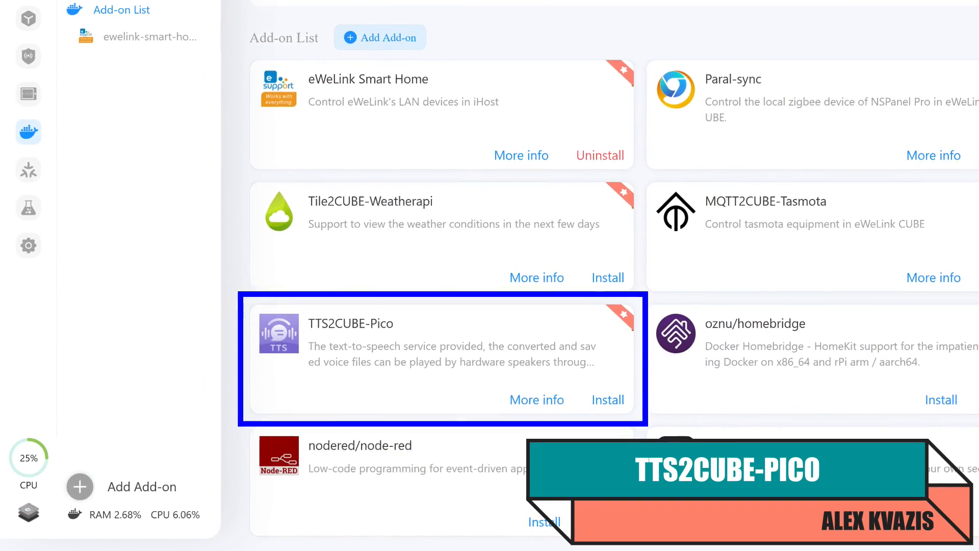
- Install TTS2CUBE-Pico and run it with default settings until it asks for a gateway access token
{"action": "scroll", "scroll_direction": "down", "scroll_amount": 3}
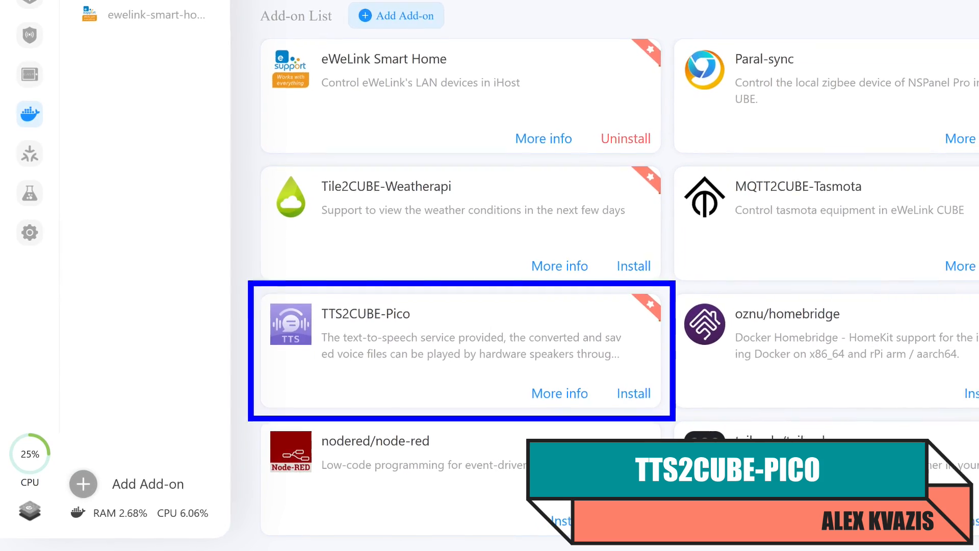
{"action": "scroll", "scroll_direction": "down", "scroll_amount": 3}
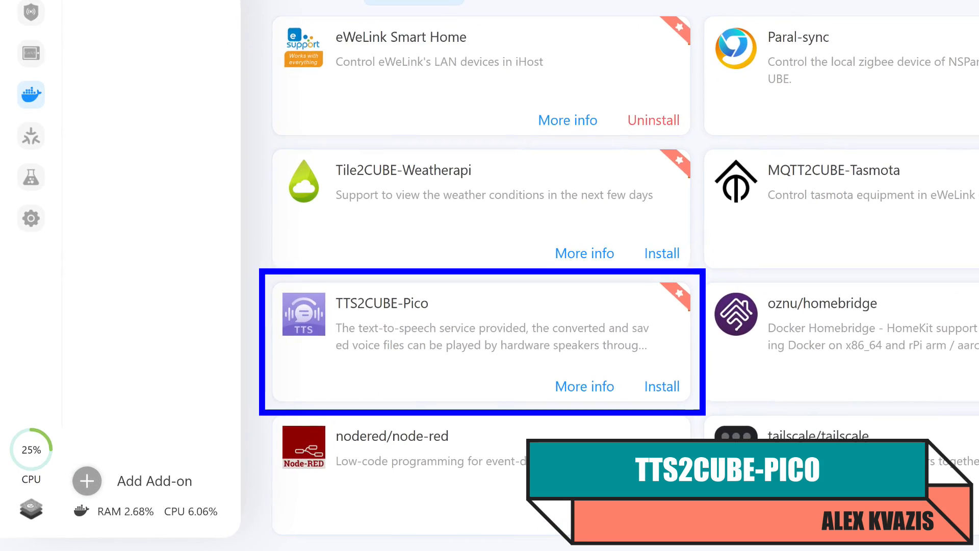
{"action": "left_click", "coordinate": [584, 385]}
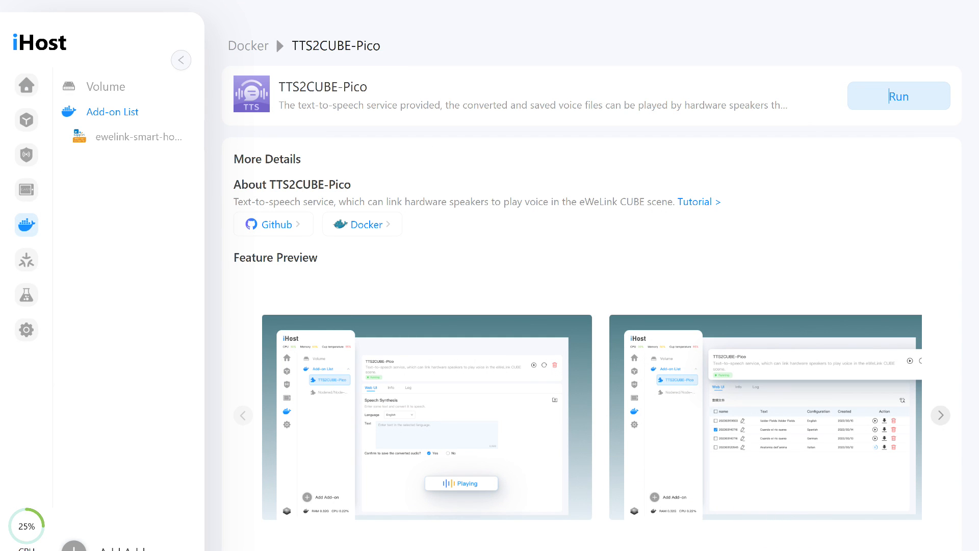
{"action": "left_click", "coordinate": [897, 96]}
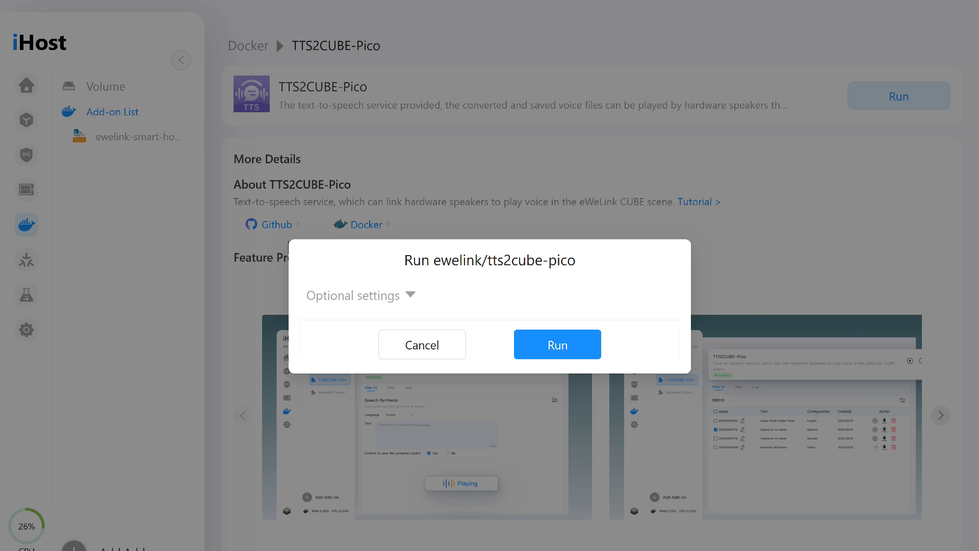
{"action": "left_click", "coordinate": [555, 343]}
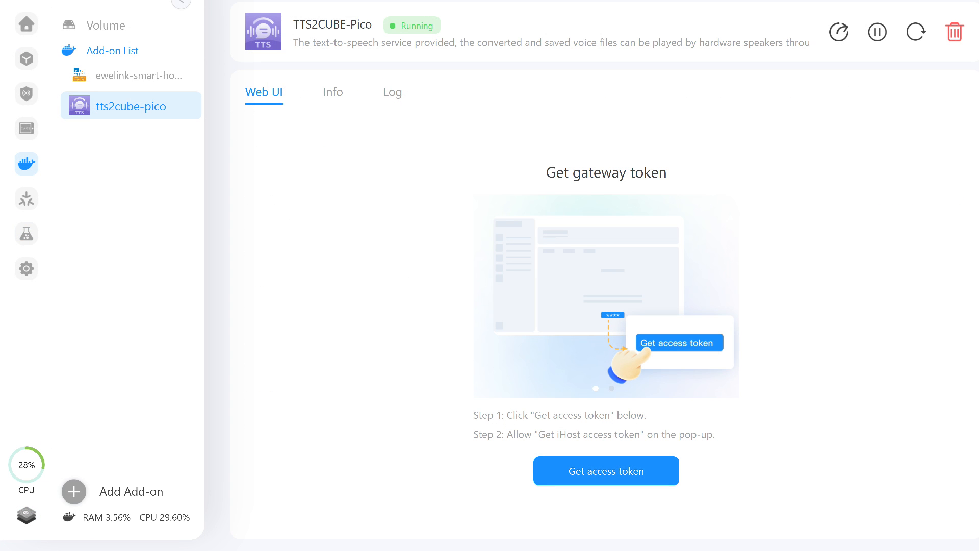
- Request the gateway access token for TTS2CUBE-Pico and allow it in the confirmation popup
{"action": "left_click", "coordinate": [605, 470]}
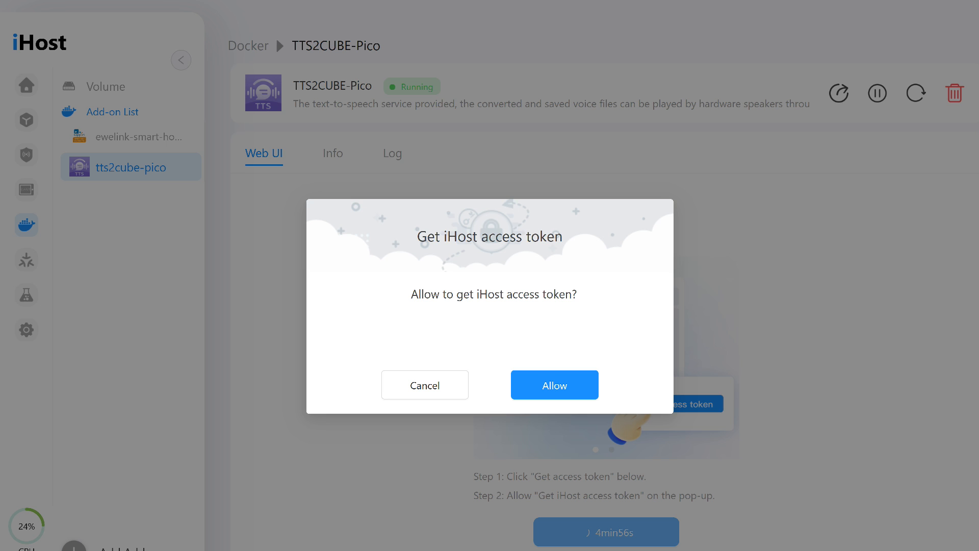
{"action": "left_click", "coordinate": [554, 384]}
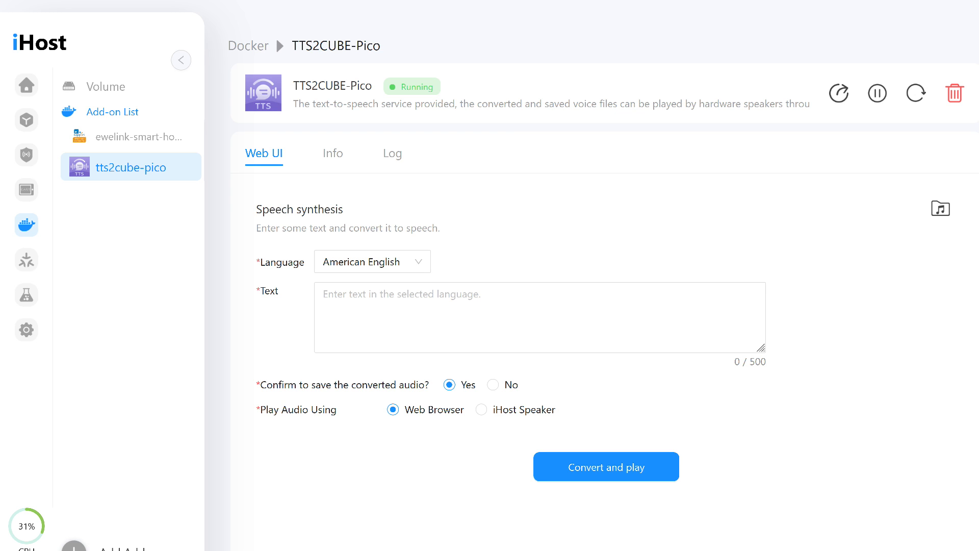
- Show the TTS2CUBE-Pico audio files list containing the saved 'Hello friends' clip in American English
{"action": "left_click", "coordinate": [371, 261]}
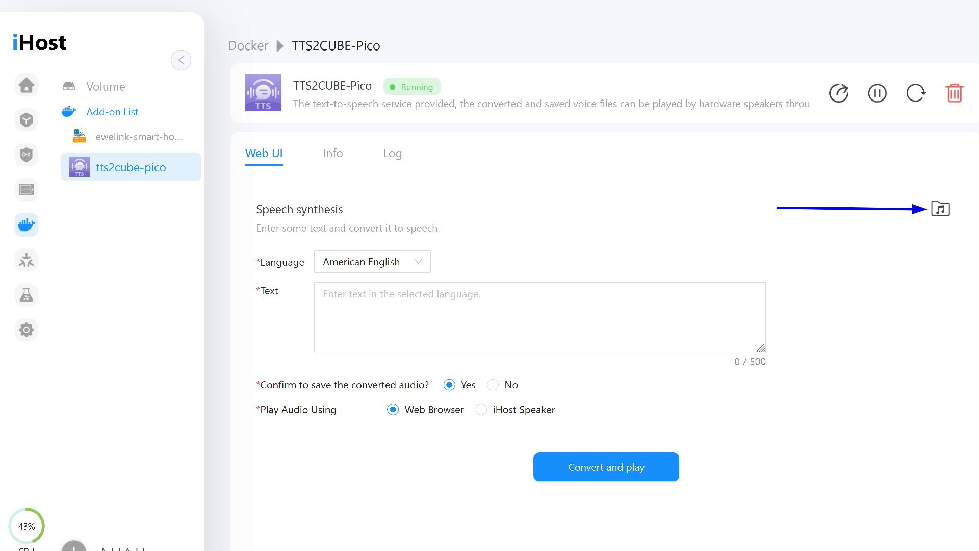
{"action": "left_click", "coordinate": [940, 207]}
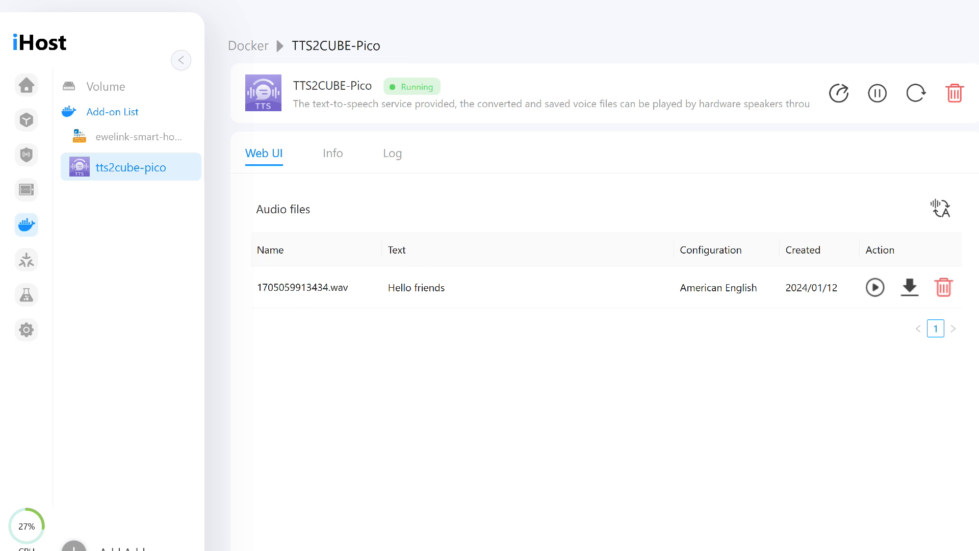